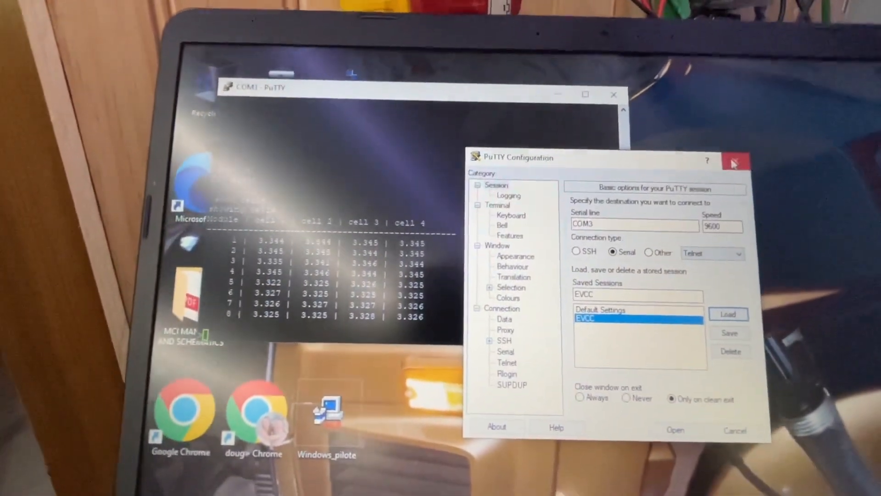
Dismiss the PuTTY Configuration window to reveal the COM3 eight-module cell voltage table.
left_click(737, 163)
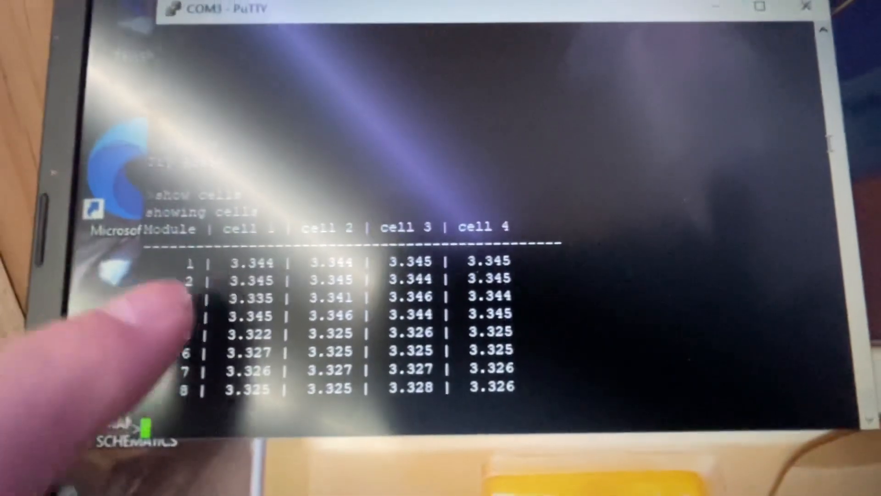
Run 'help' to list module commands, then start typing 'show config'.
type("help")
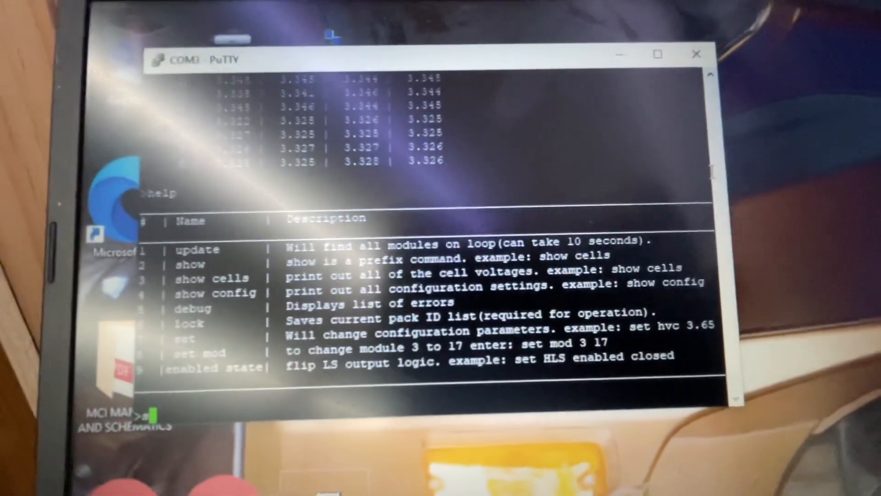
type("show")
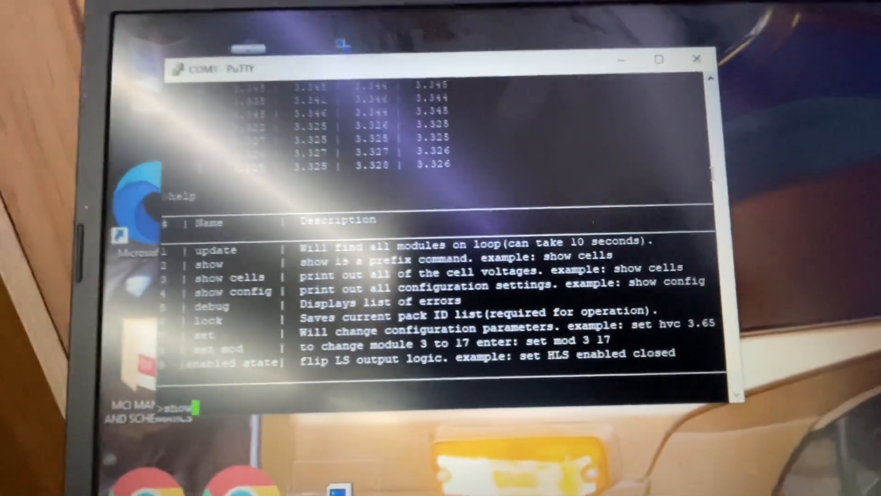
type("con")
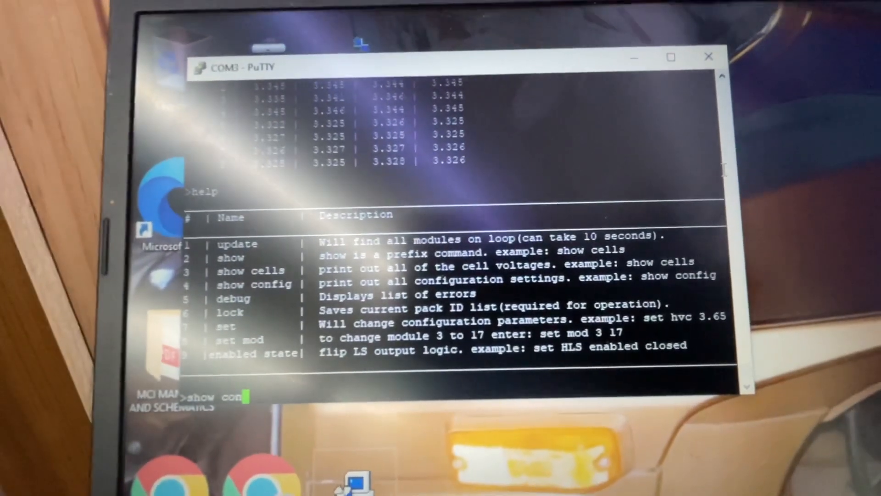